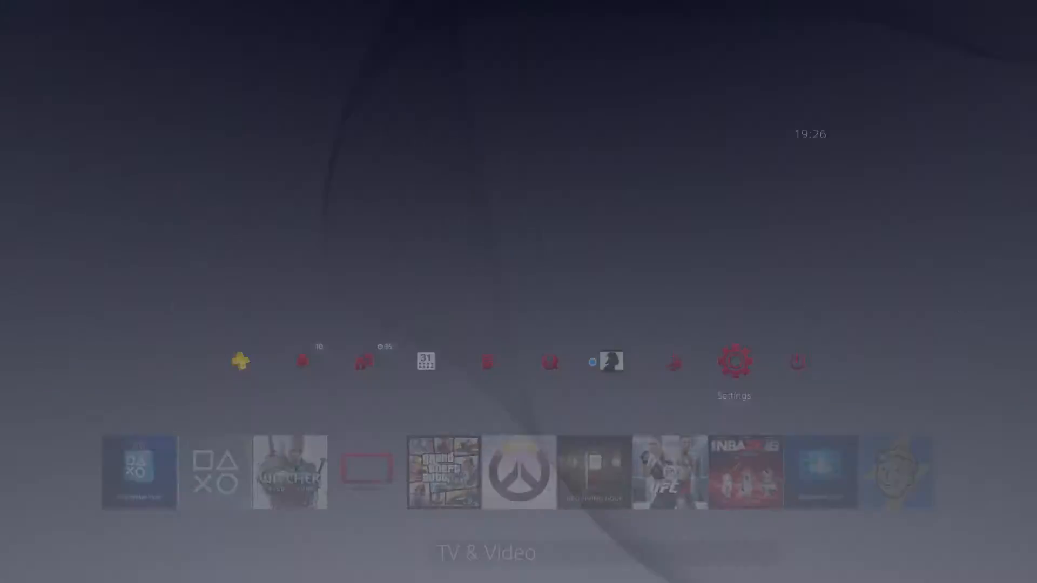
Enter the console's Settings screen and reach the System Software Update entry.
{"action": "left_click", "coordinate": [732, 361]}
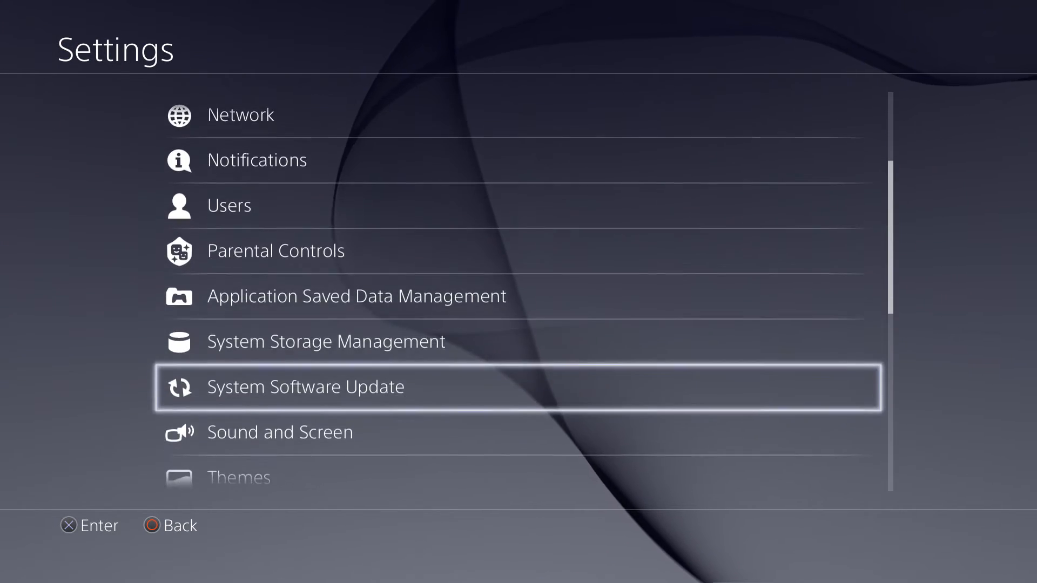